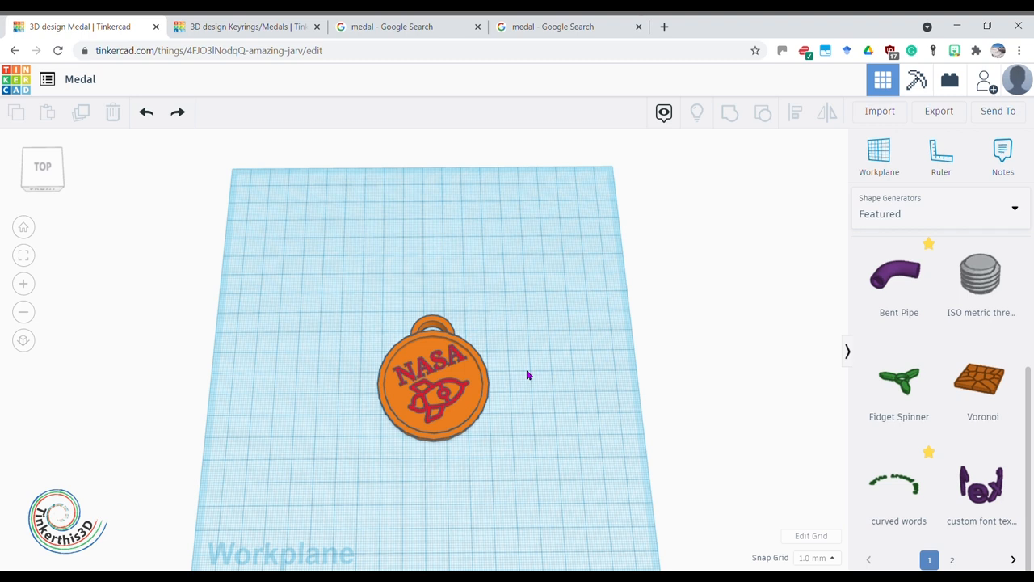
{"action": "mouse_move", "coordinate": [566, 445]}
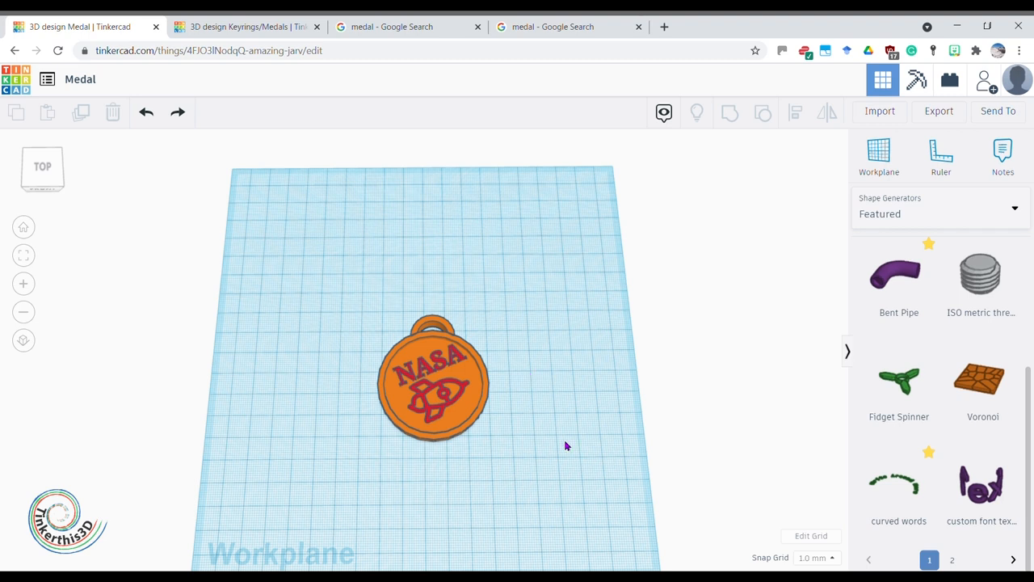
{"action": "mouse_move", "coordinate": [577, 442]}
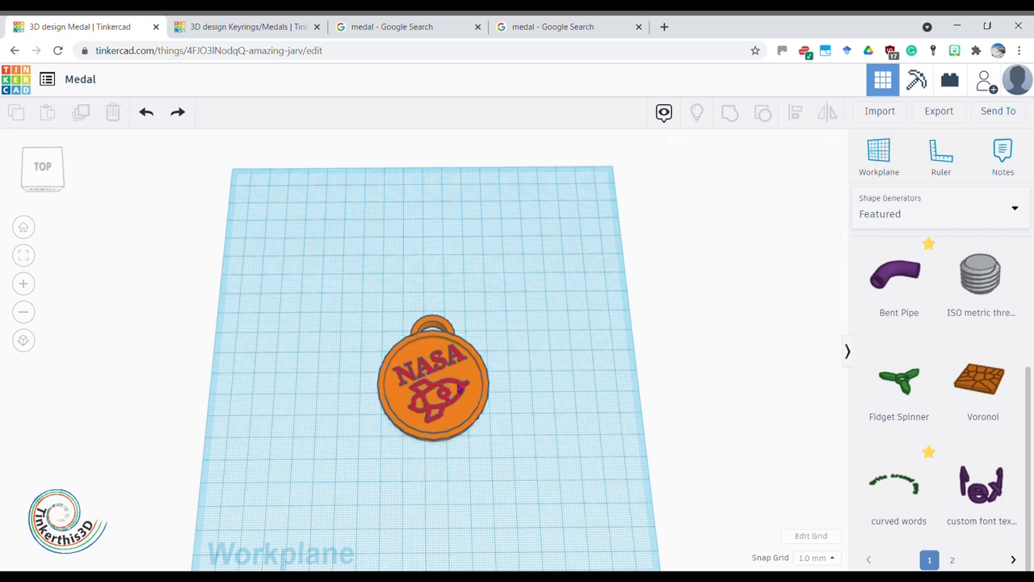
- Move the red NASA text and rocket off the medal to the right of the workplane
{"action": "left_click", "coordinate": [433, 360]}
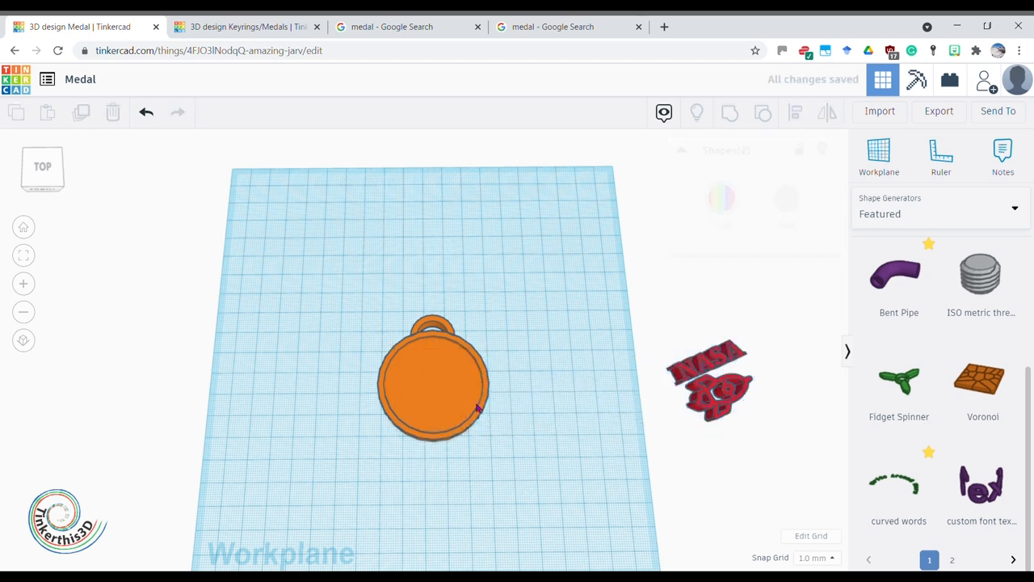
{"action": "left_click", "coordinate": [433, 380]}
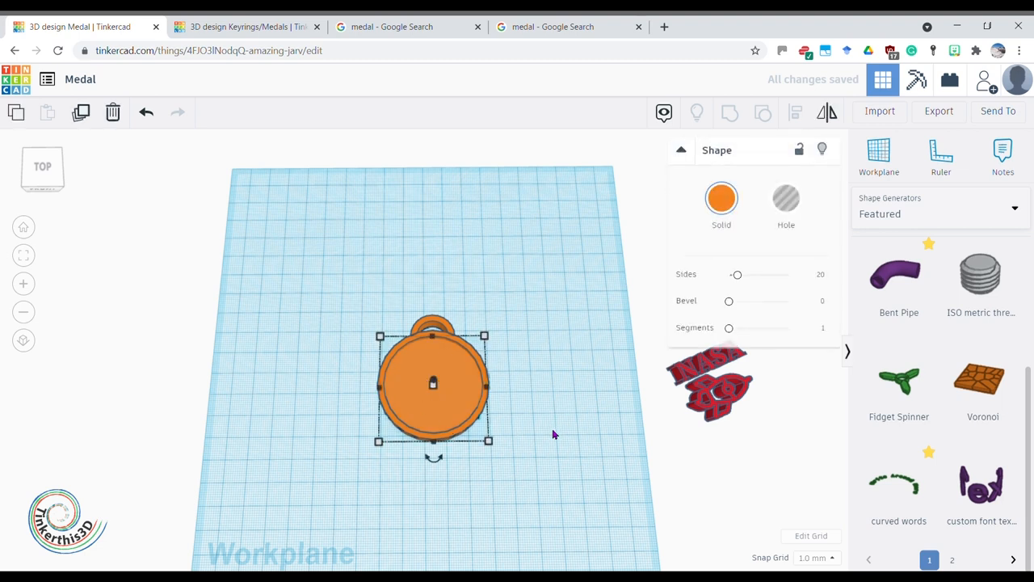
{"action": "left_click", "coordinate": [554, 432]}
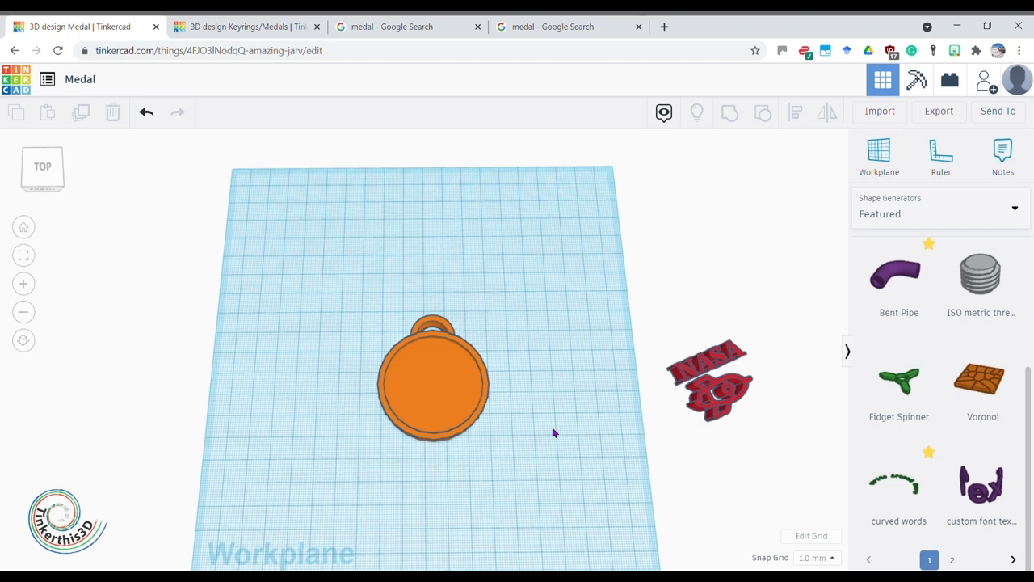
{"action": "left_click", "coordinate": [242, 27]}
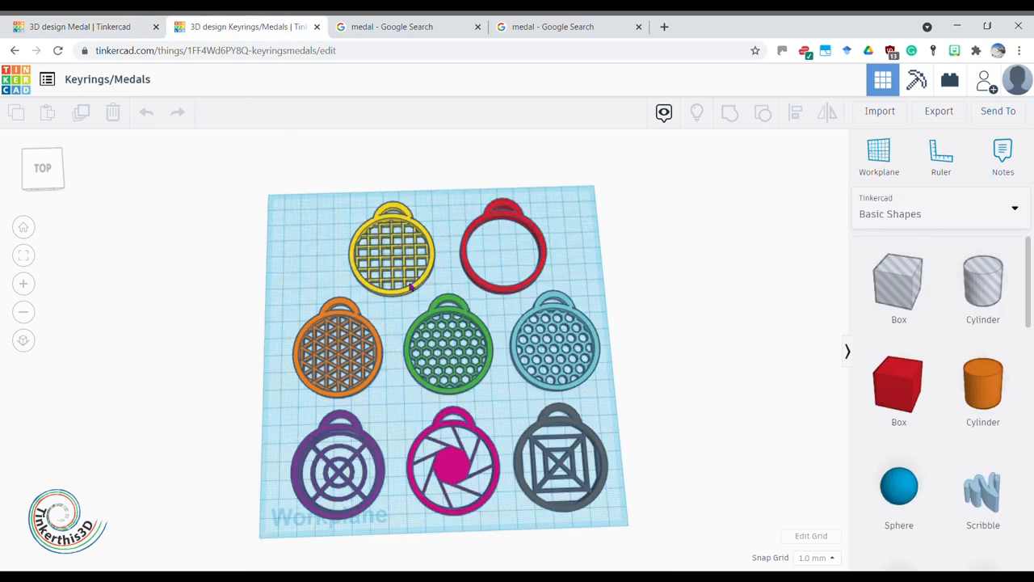
{"action": "mouse_move", "coordinate": [578, 306]}
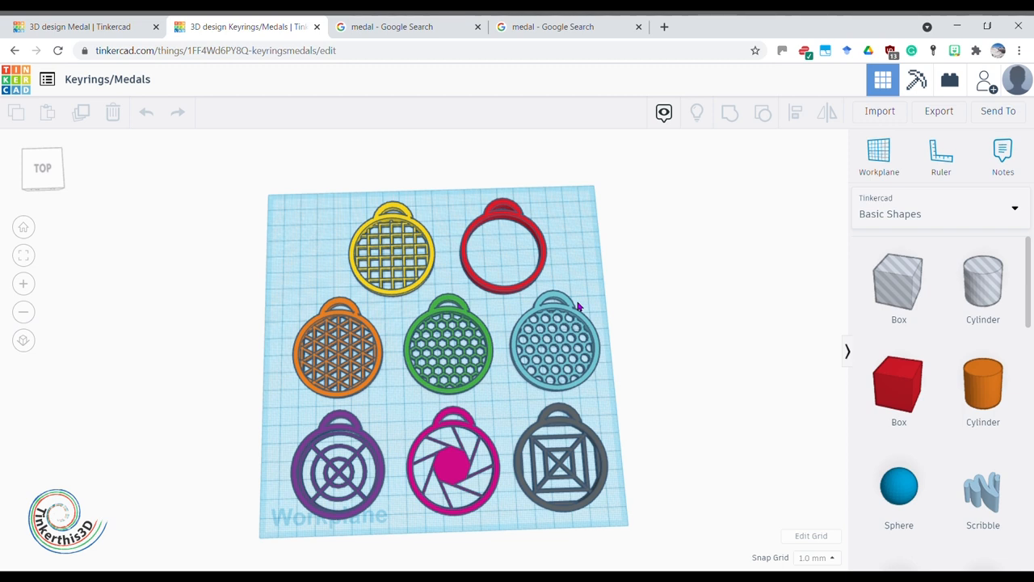
{"action": "mouse_move", "coordinate": [387, 373]}
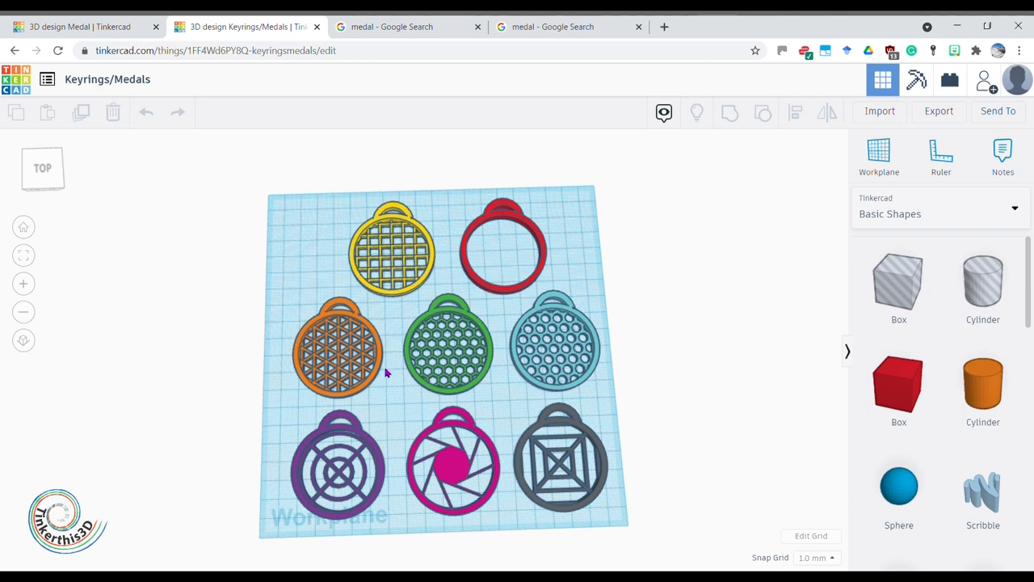
{"action": "mouse_move", "coordinate": [596, 496]}
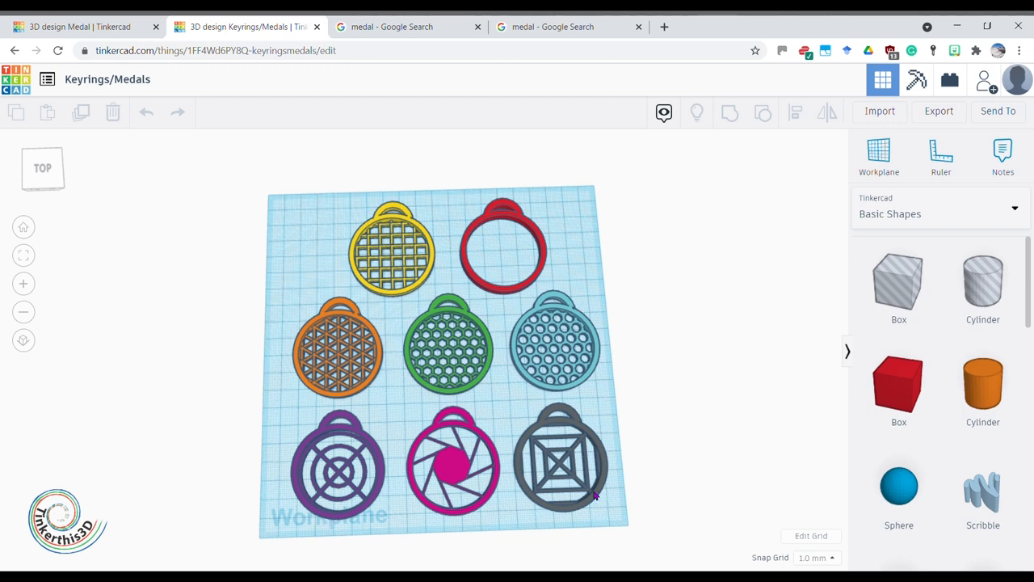
{"action": "mouse_move", "coordinate": [543, 315]}
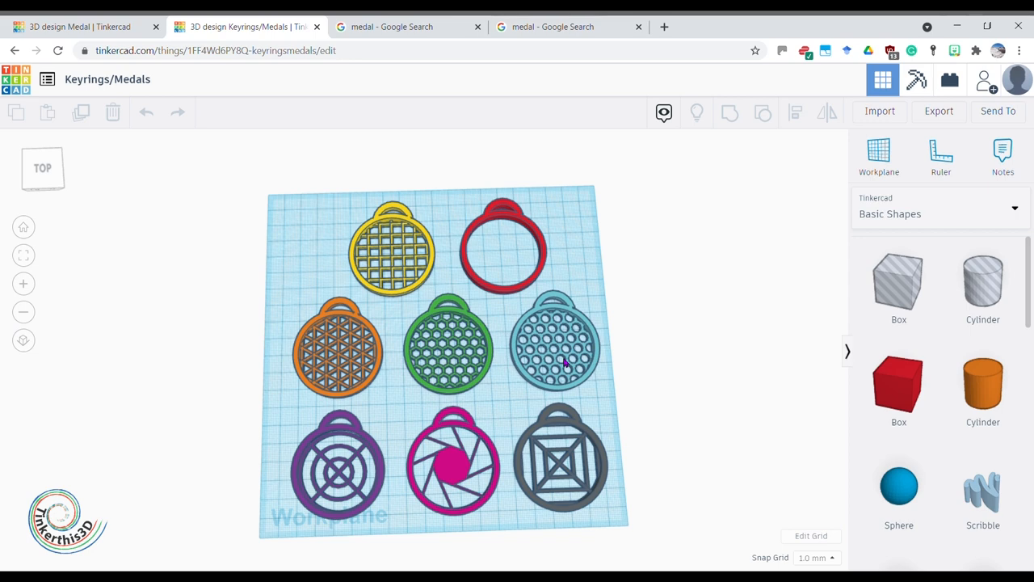
{"action": "mouse_move", "coordinate": [507, 515]}
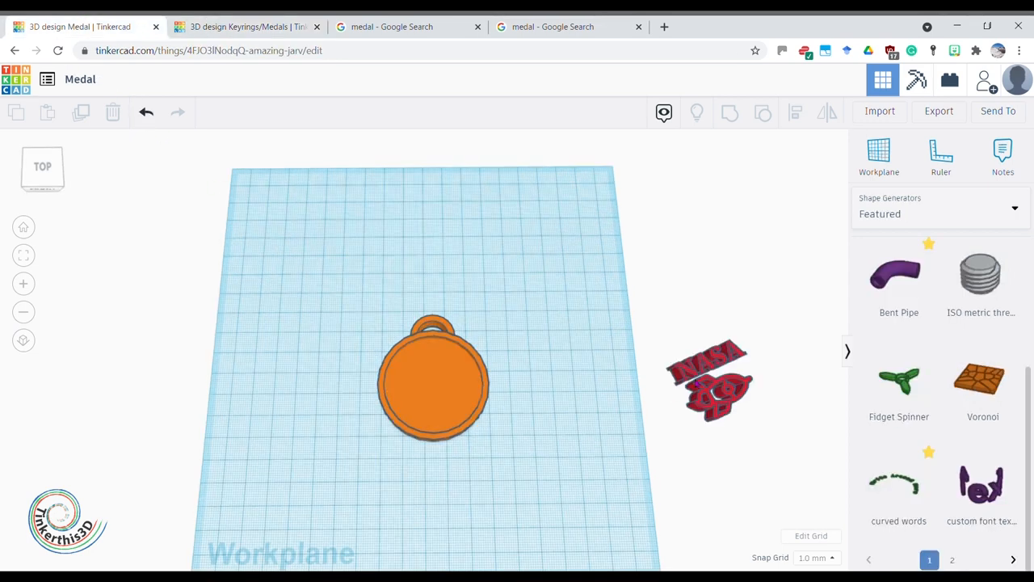
- Import Dots.stl into the medal design at millimetres and 100% scale
{"action": "left_click", "coordinate": [879, 111]}
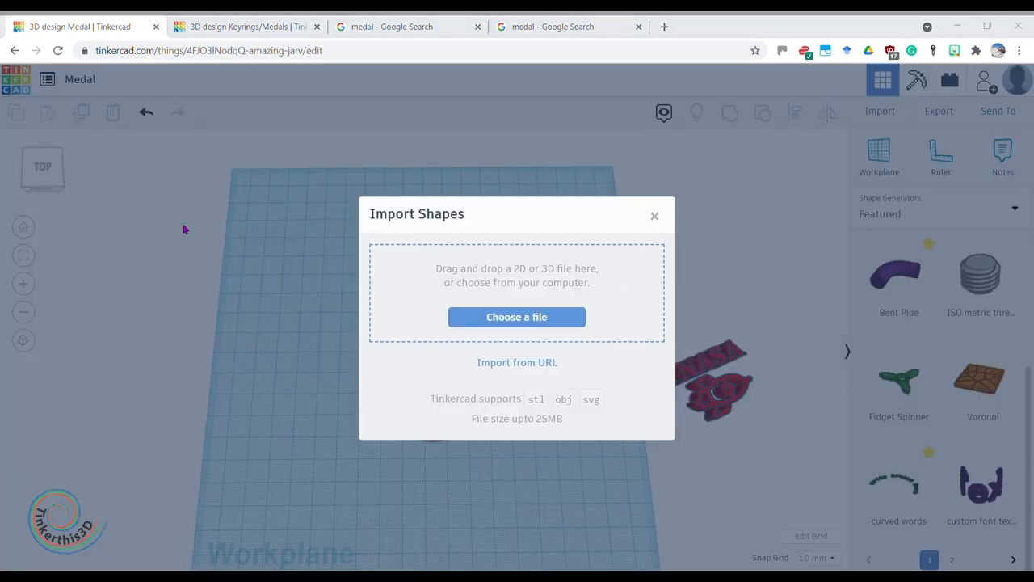
{"action": "mouse_move", "coordinate": [395, 321]}
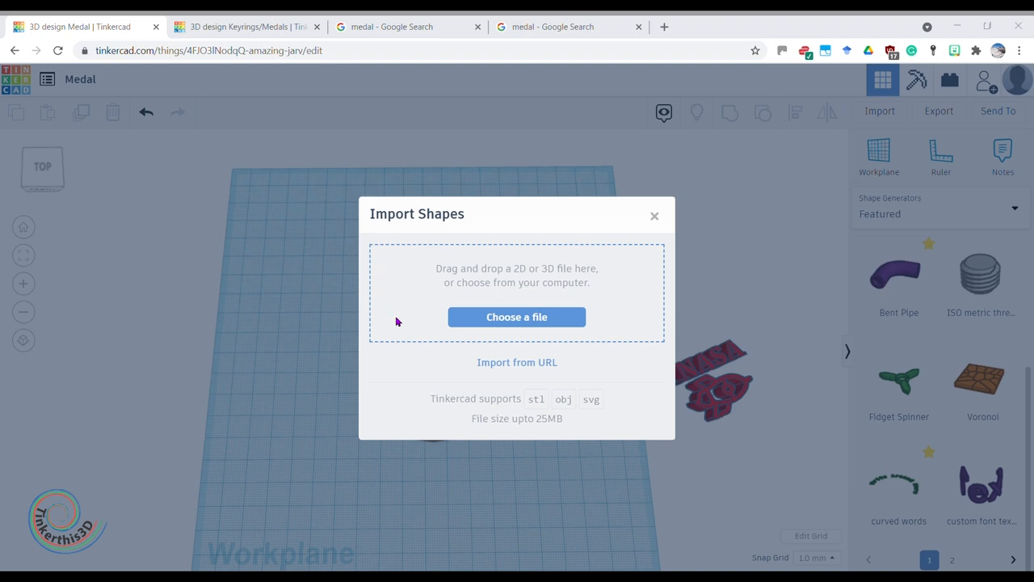
{"action": "left_click", "coordinate": [516, 316]}
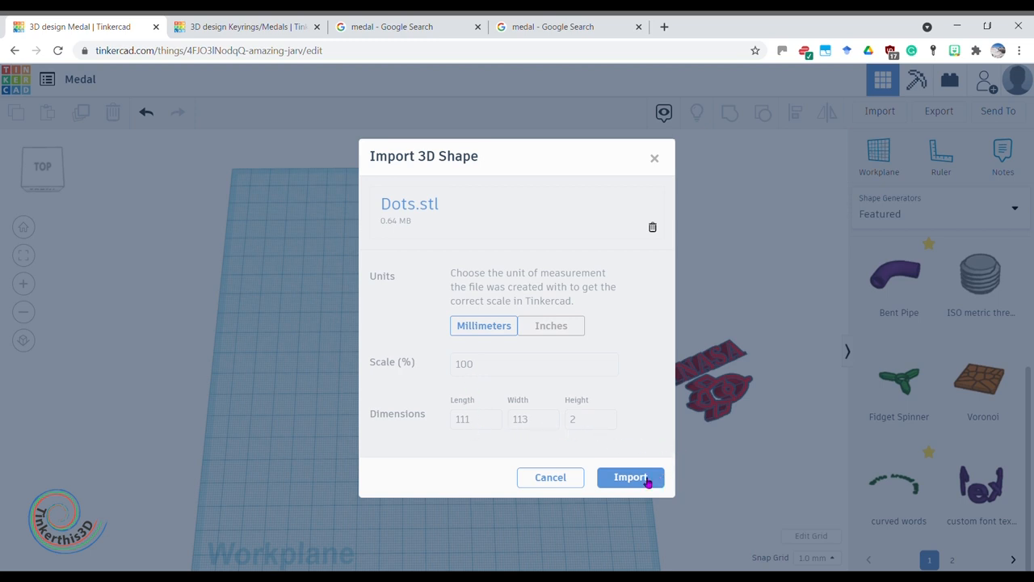
{"action": "left_click", "coordinate": [631, 477]}
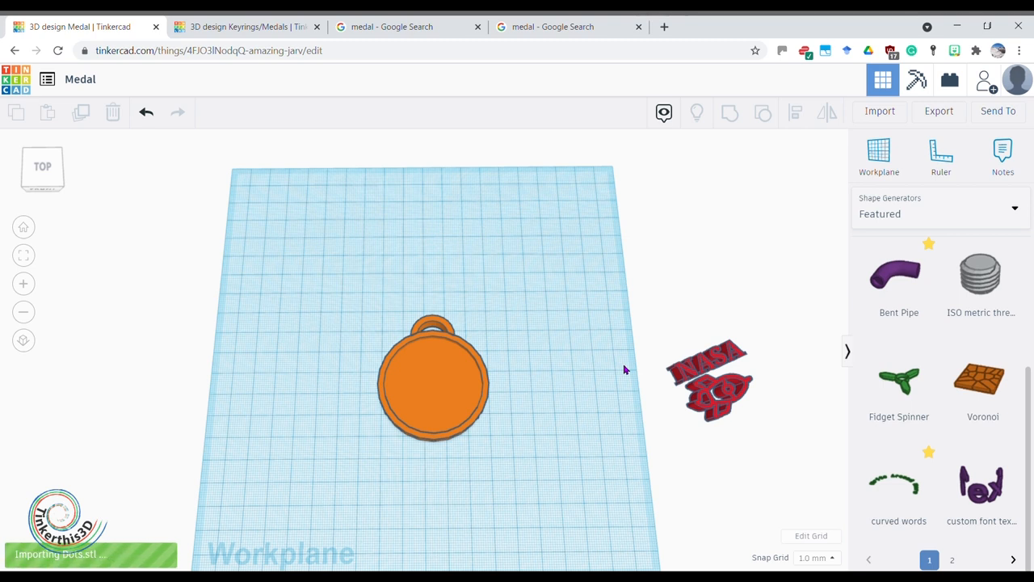
{"action": "mouse_move", "coordinate": [622, 366]}
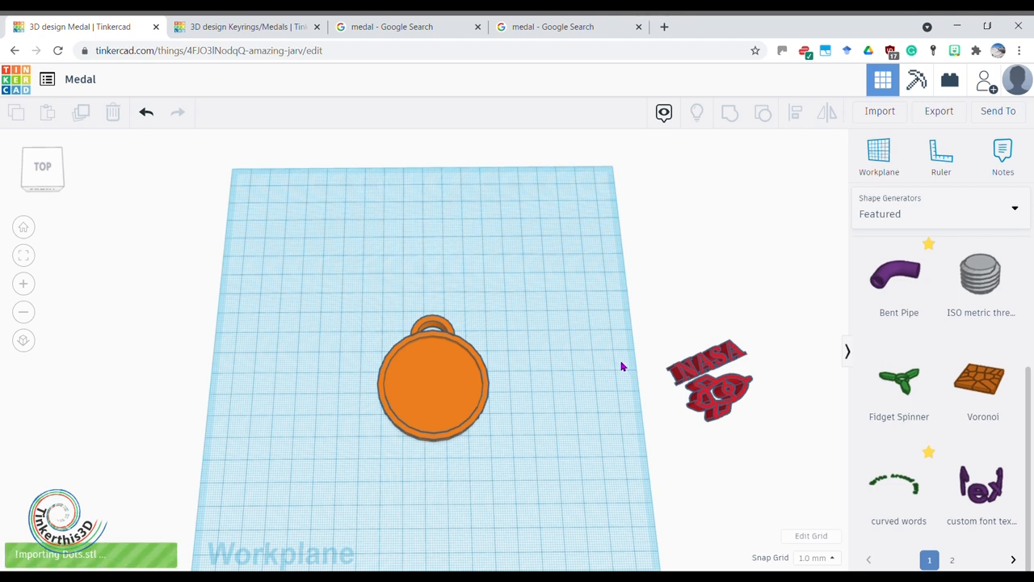
{"action": "mouse_move", "coordinate": [549, 426]}
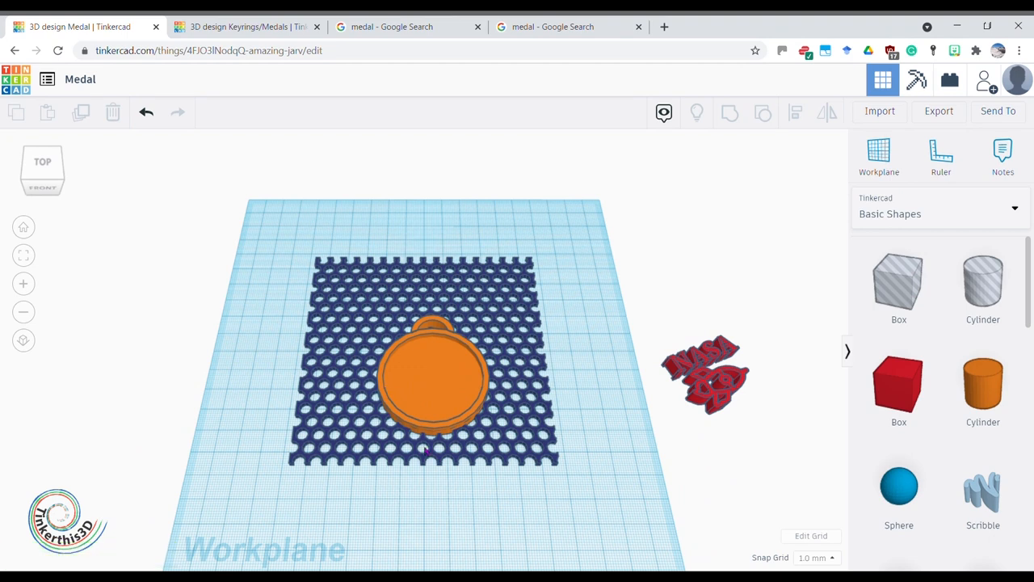
{"action": "mouse_move", "coordinate": [352, 373]}
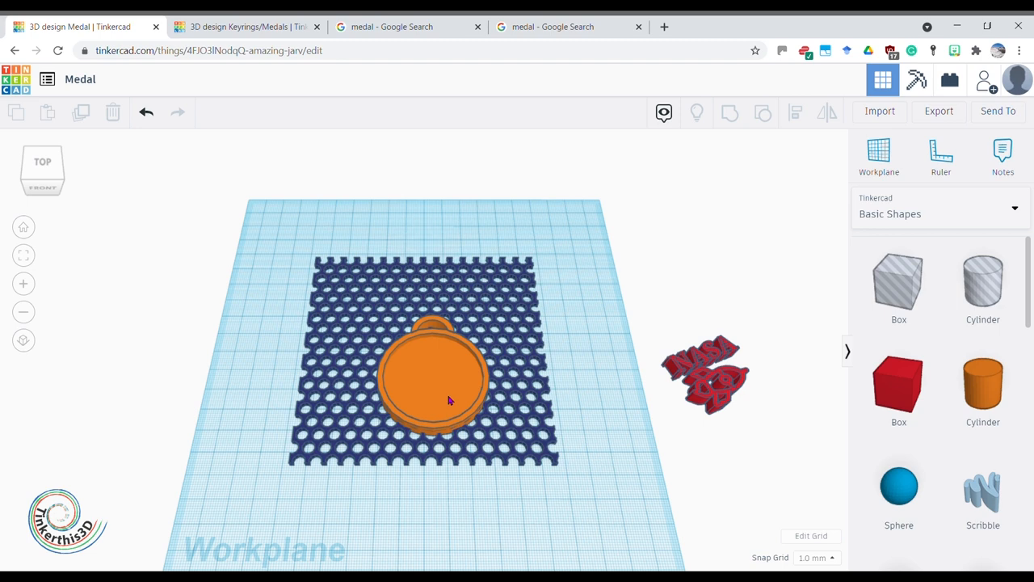
- Add a large red box covering the dot grid, with the orange disc on top
{"action": "left_click", "coordinate": [432, 380]}
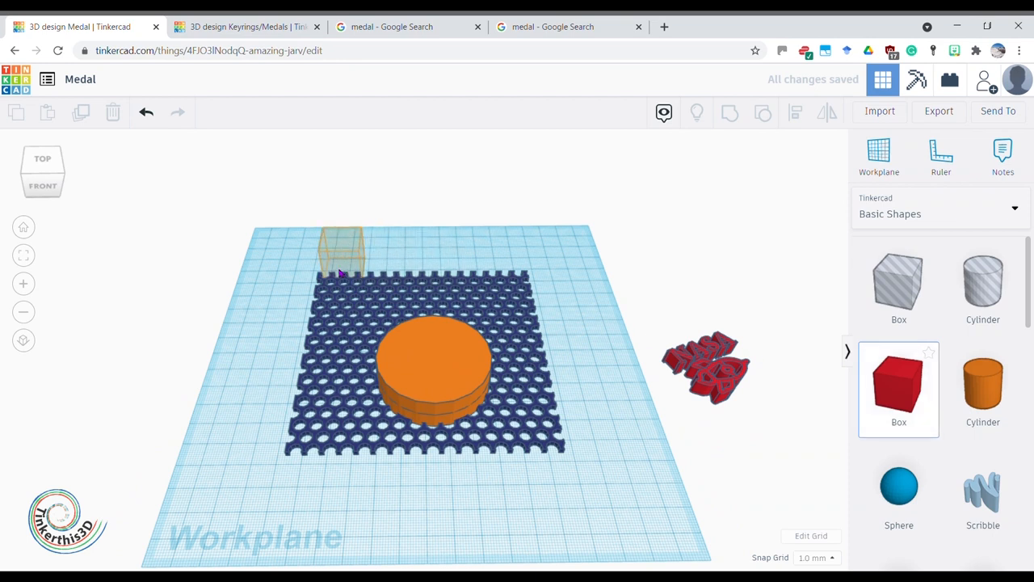
{"action": "left_click", "coordinate": [339, 251]}
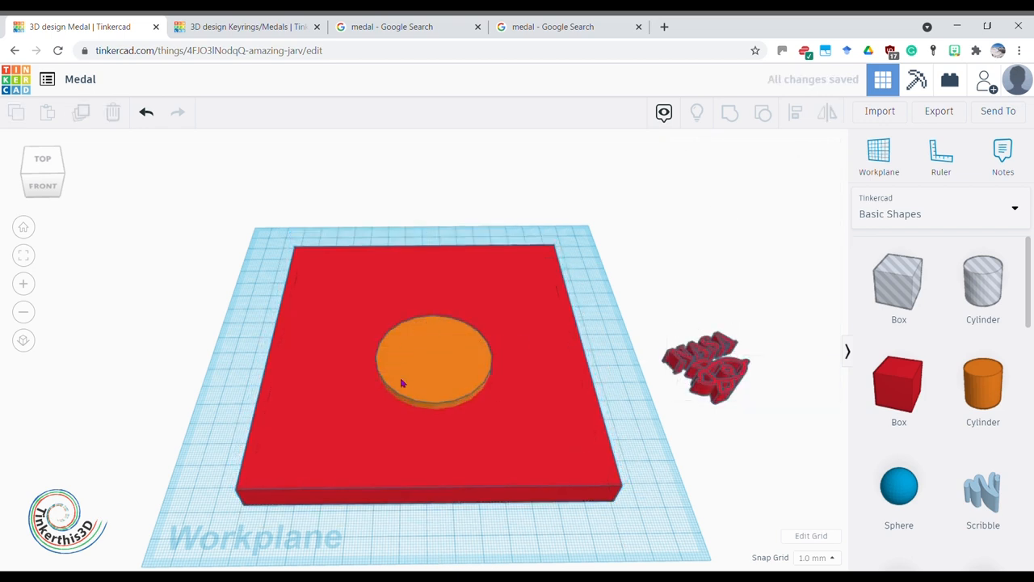
{"action": "mouse_move", "coordinate": [426, 367]}
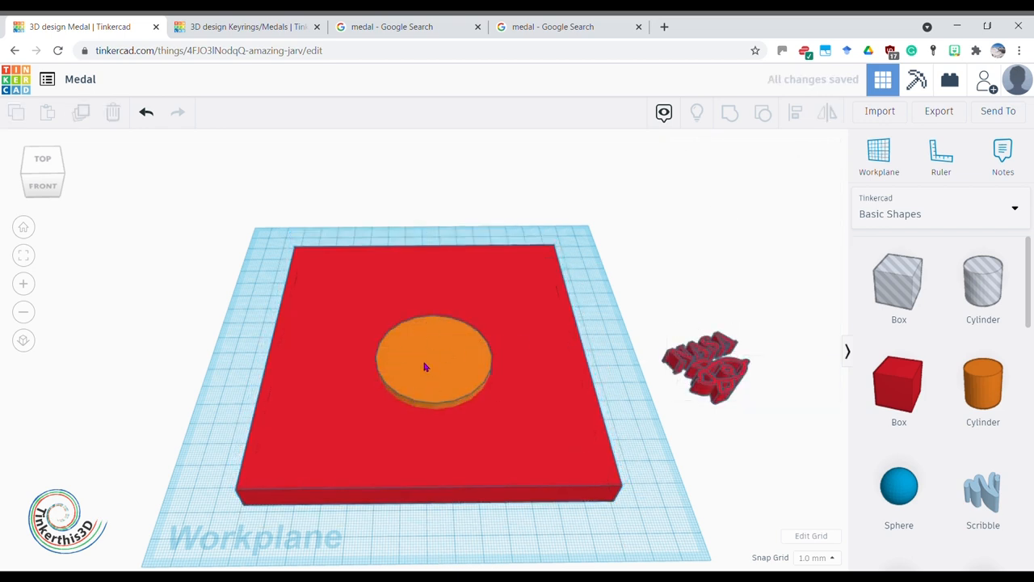
- Make the orange disc a hole and group it with the red box to cut a circle
{"action": "left_click", "coordinate": [434, 363]}
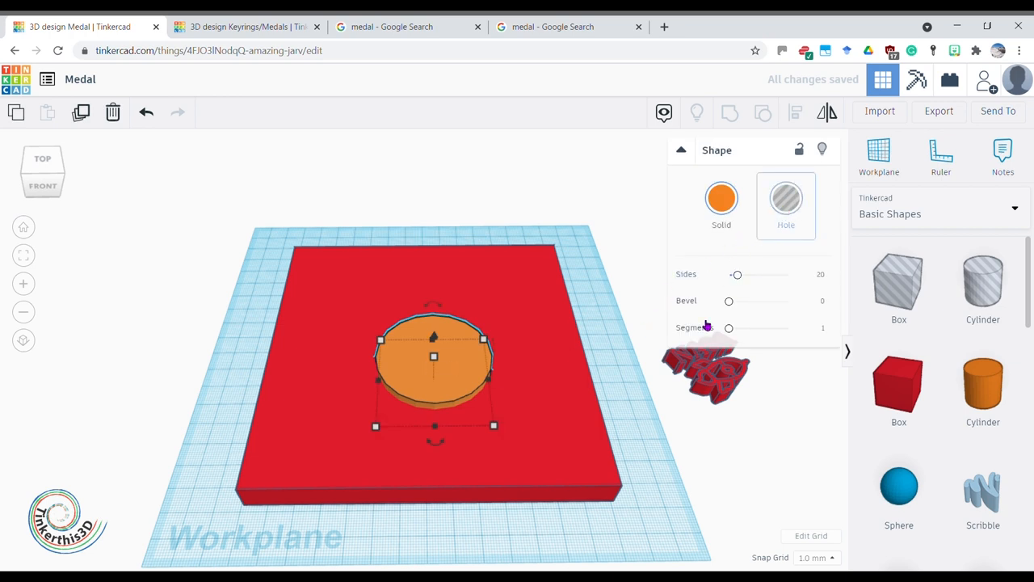
{"action": "left_click", "coordinate": [785, 198]}
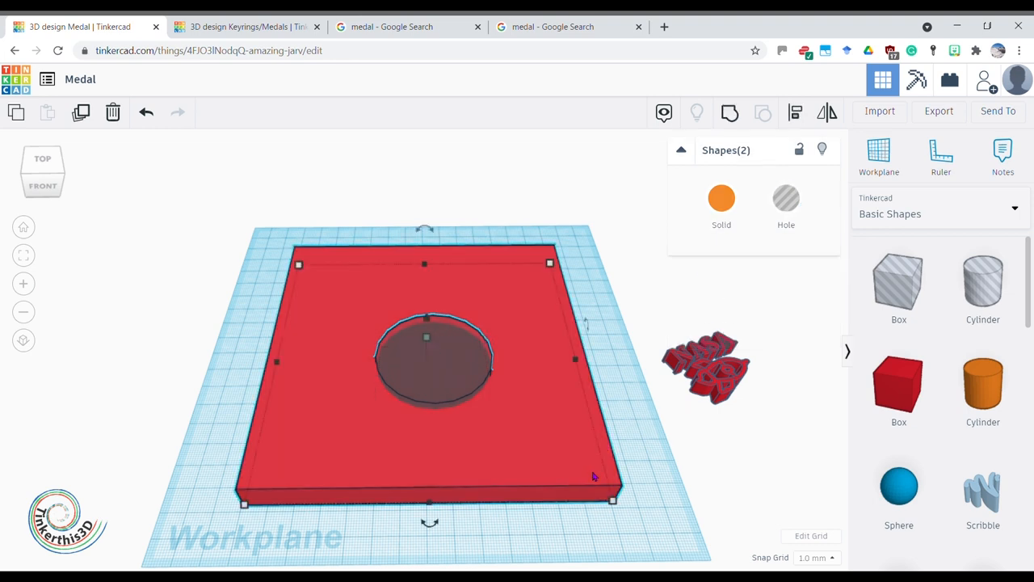
{"action": "left_click", "coordinate": [786, 202]}
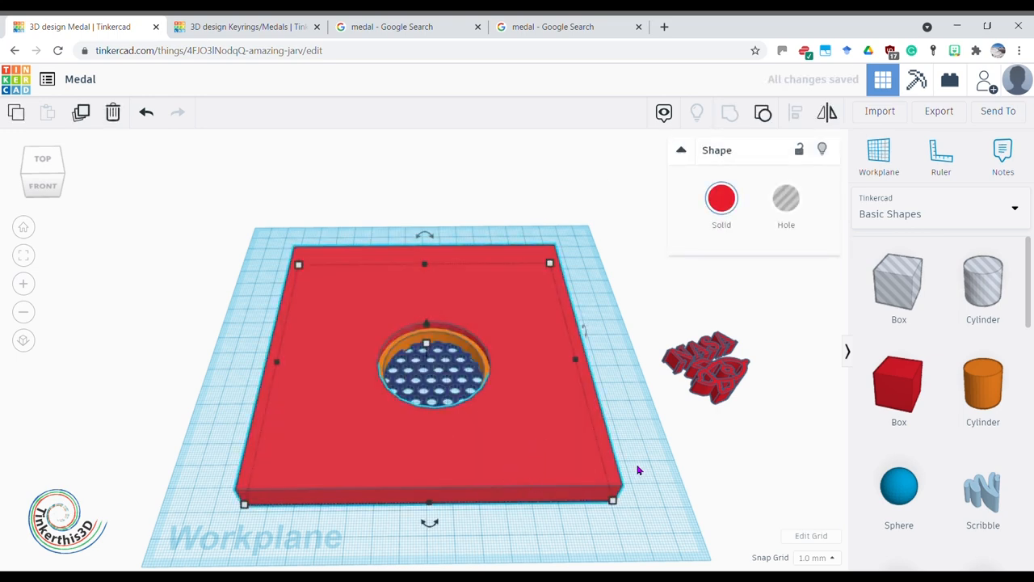
{"action": "left_click", "coordinate": [42, 157]}
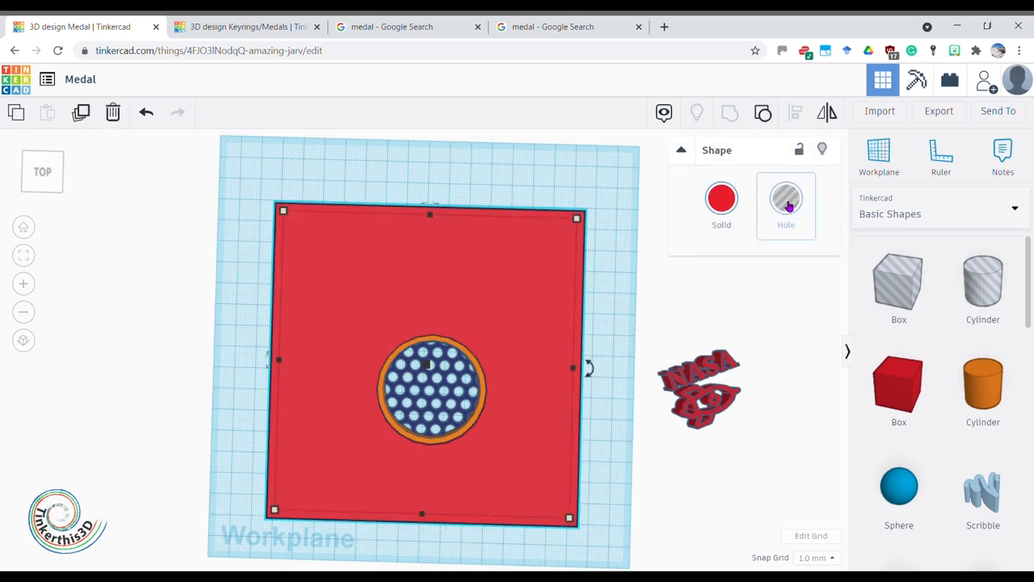
- Set the cut-out red box as a hole and group it with the dots to trim them
{"action": "left_click", "coordinate": [786, 198]}
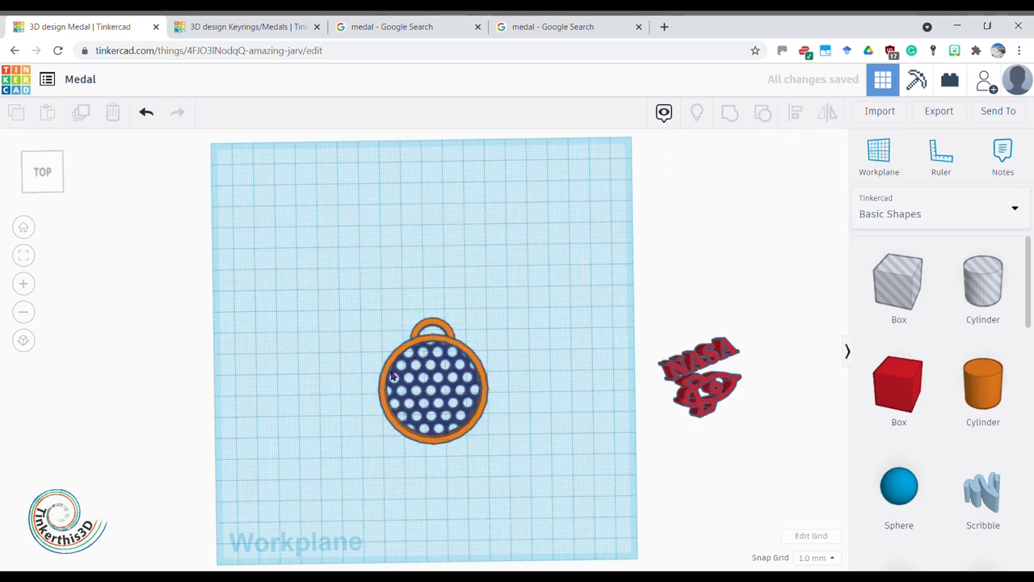
{"action": "left_click_drag", "start_coordinate": [392, 375], "coordinate": [574, 433]}
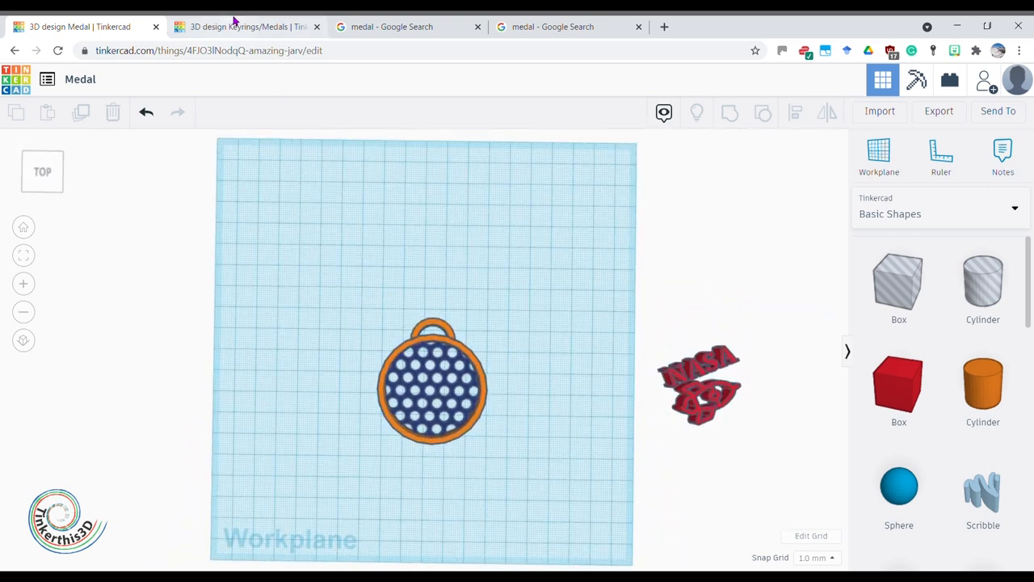
{"action": "left_click", "coordinate": [246, 27]}
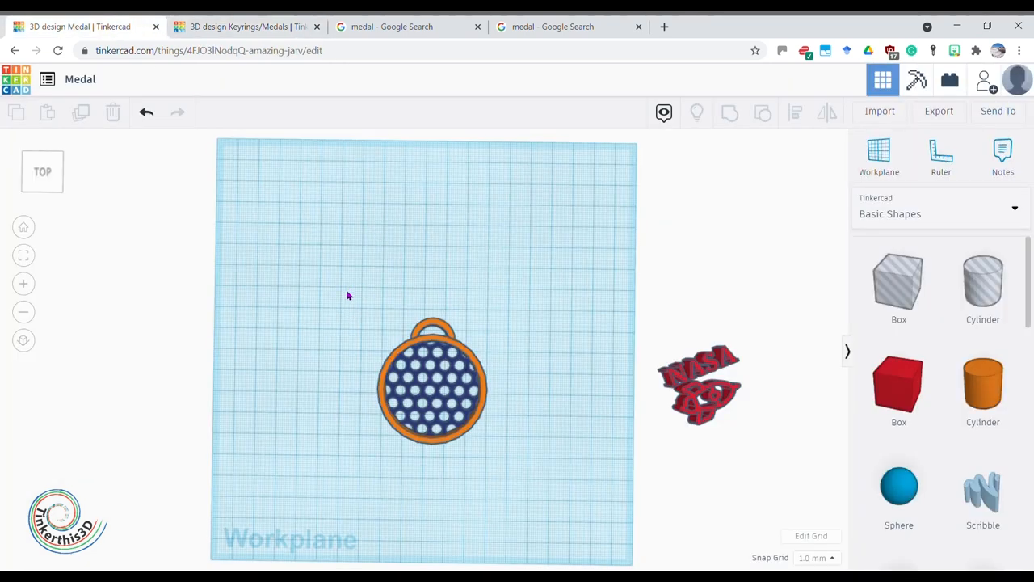
{"action": "mouse_move", "coordinate": [321, 293]}
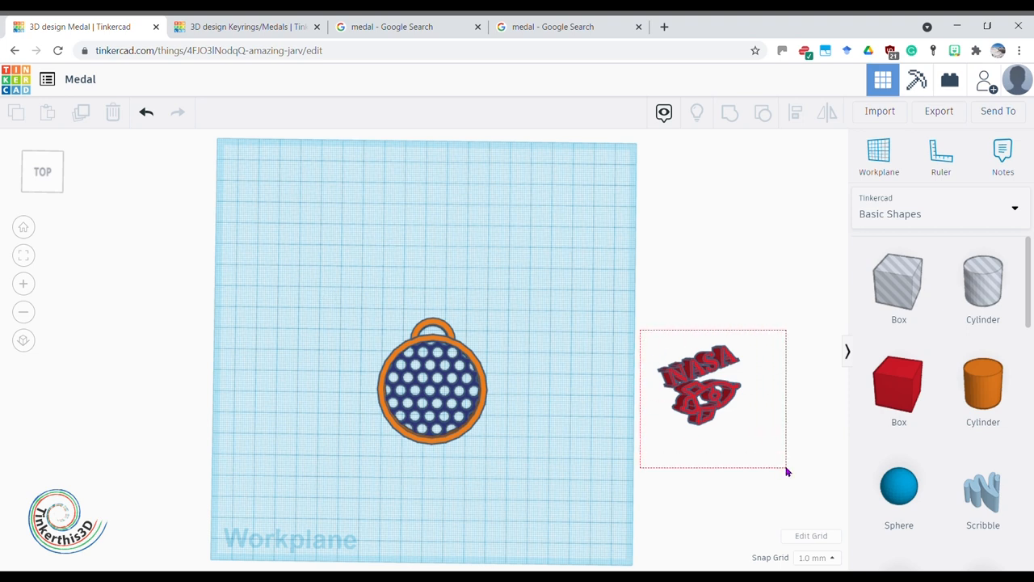
- Move the NASA text and rocket onto the dotted medal and view it from Top
{"action": "left_click_drag", "start_coordinate": [699, 384], "coordinate": [501, 384]}
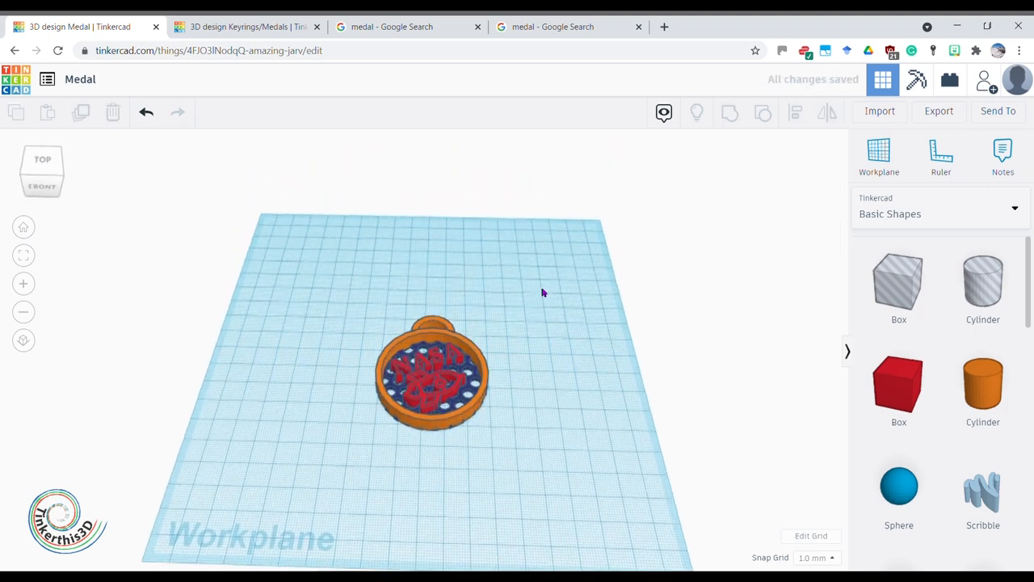
{"action": "left_click", "coordinate": [42, 158]}
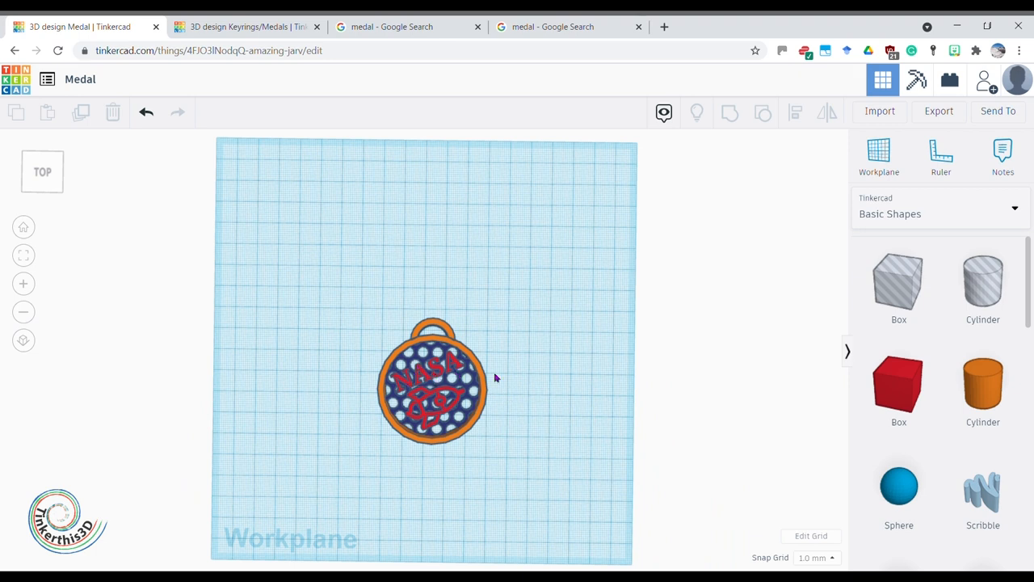
{"action": "mouse_move", "coordinate": [718, 289]}
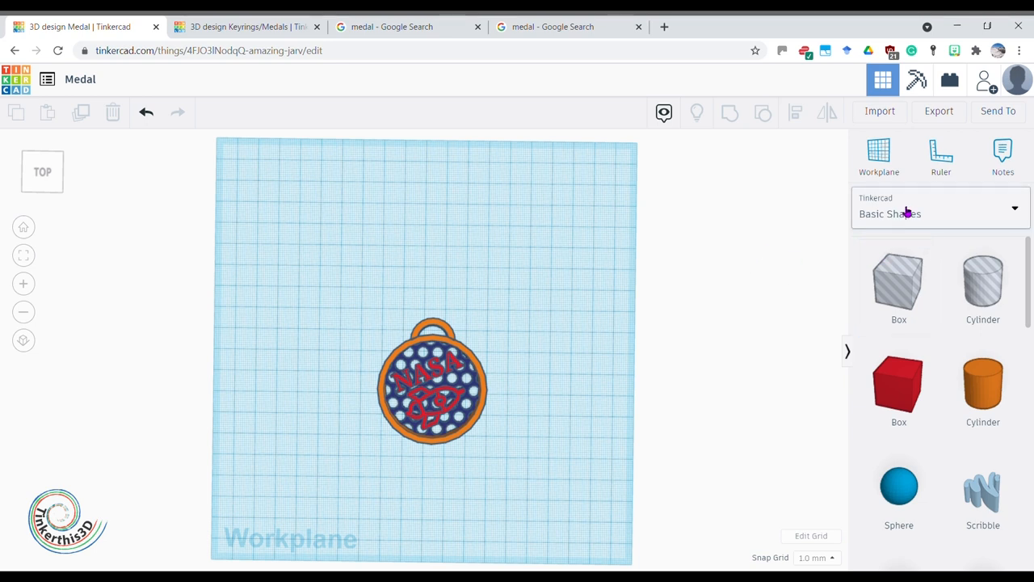
- Place the curved words generator from Shape Generators > Featured onto the medal
{"action": "left_click", "coordinate": [939, 213]}
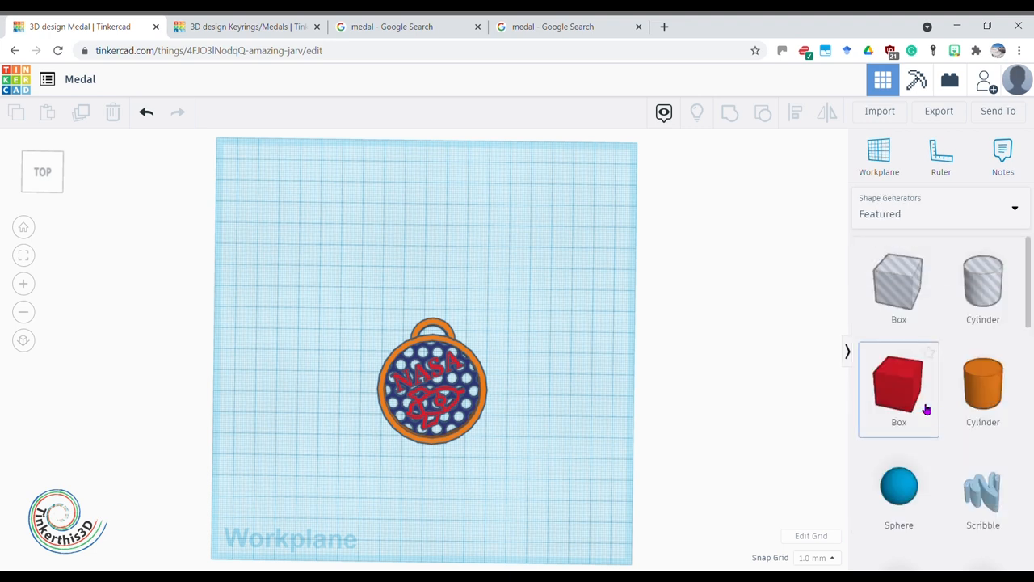
{"action": "scroll", "scroll_direction": "down", "scroll_amount": 3}
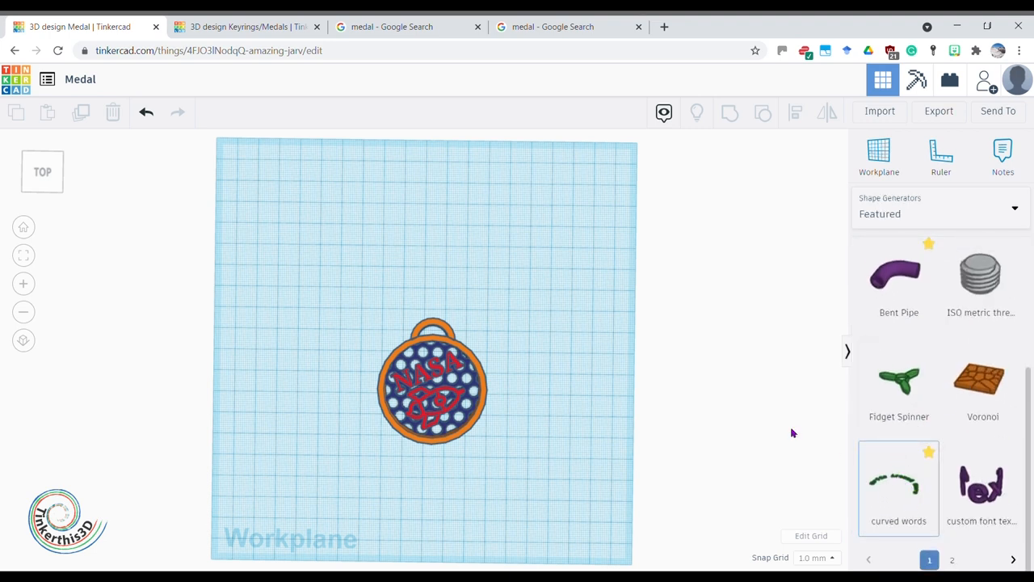
{"action": "left_click", "coordinate": [899, 481]}
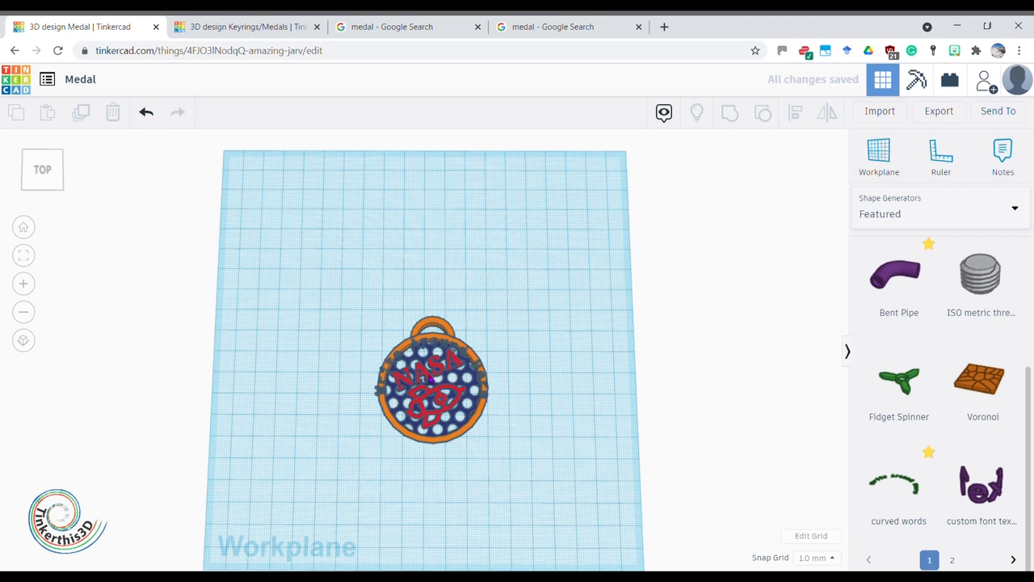
{"action": "left_click_drag", "start_coordinate": [432, 372], "coordinate": [563, 374]}
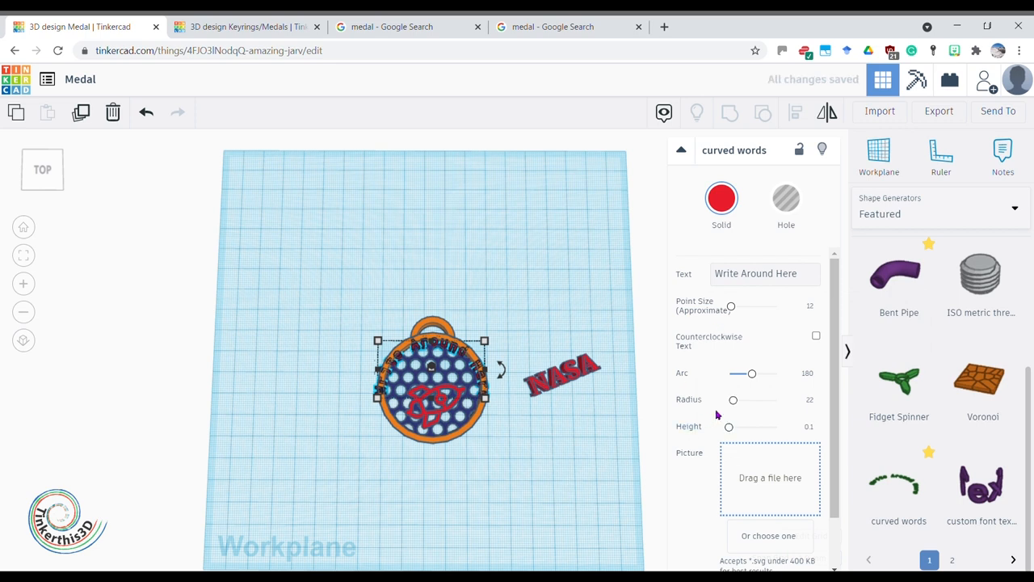
- Change the curved text to 'Mission to Mars' with point size 16
{"action": "left_click", "coordinate": [763, 273]}
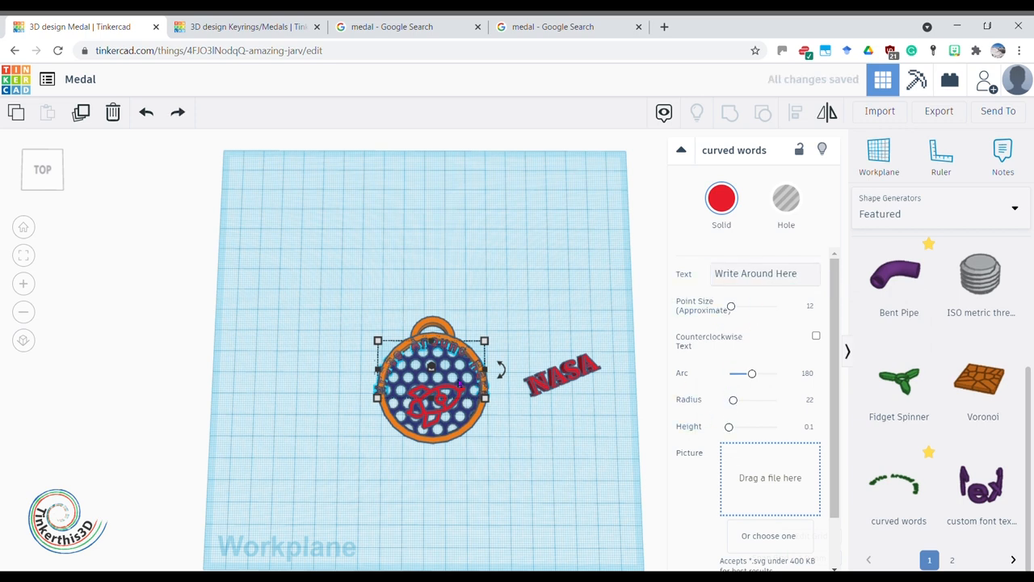
{"action": "left_click", "coordinate": [763, 273]}
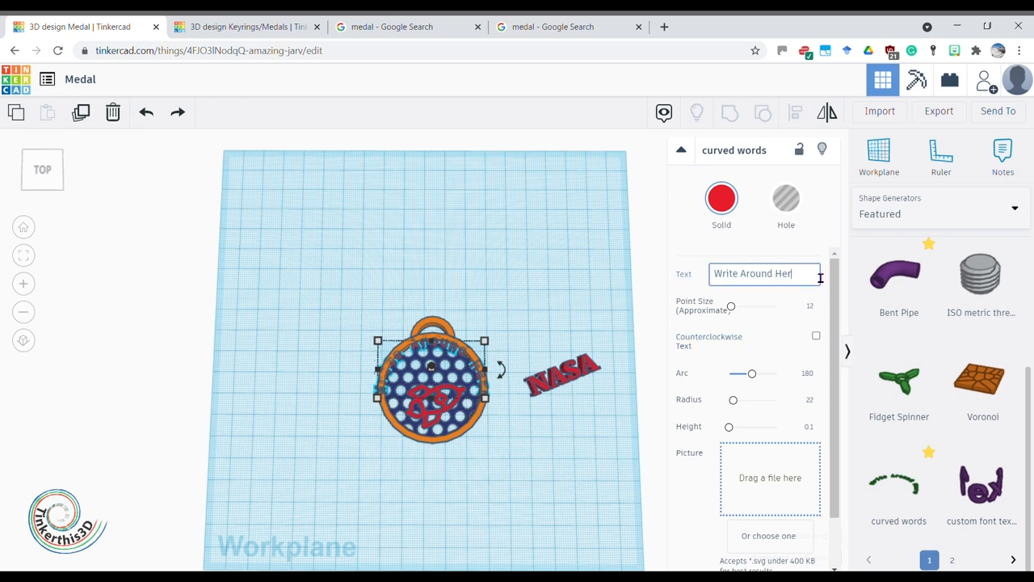
{"action": "type", "text": "M"}
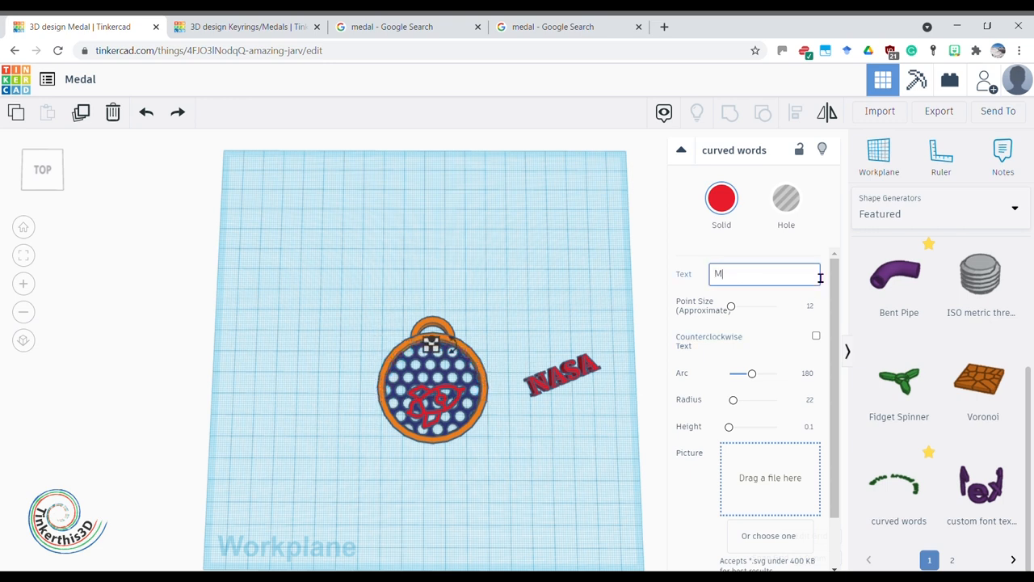
{"action": "type", "text": "ission to"}
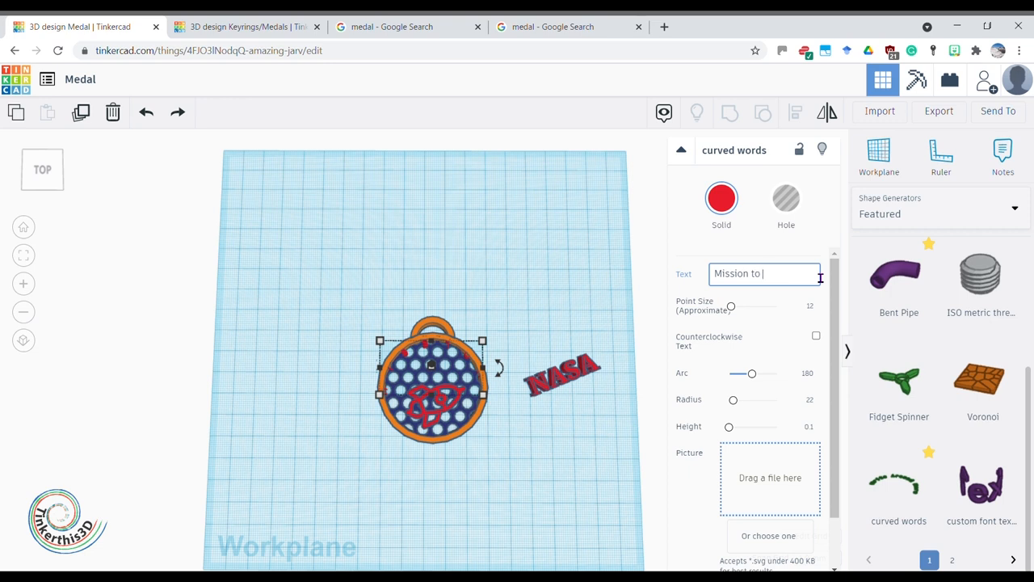
{"action": "type", "text": "Ma"}
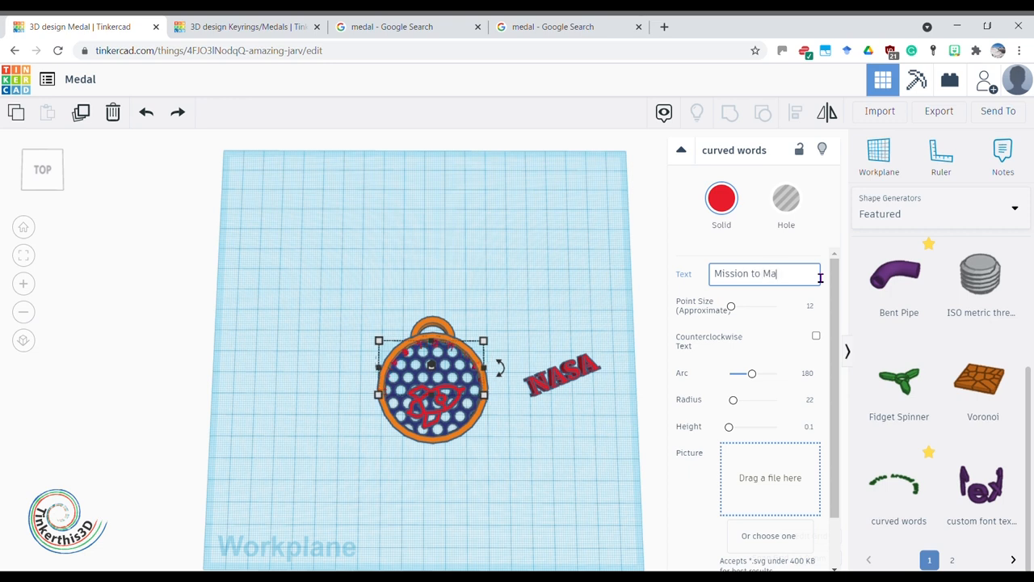
{"action": "type", "text": "rs"}
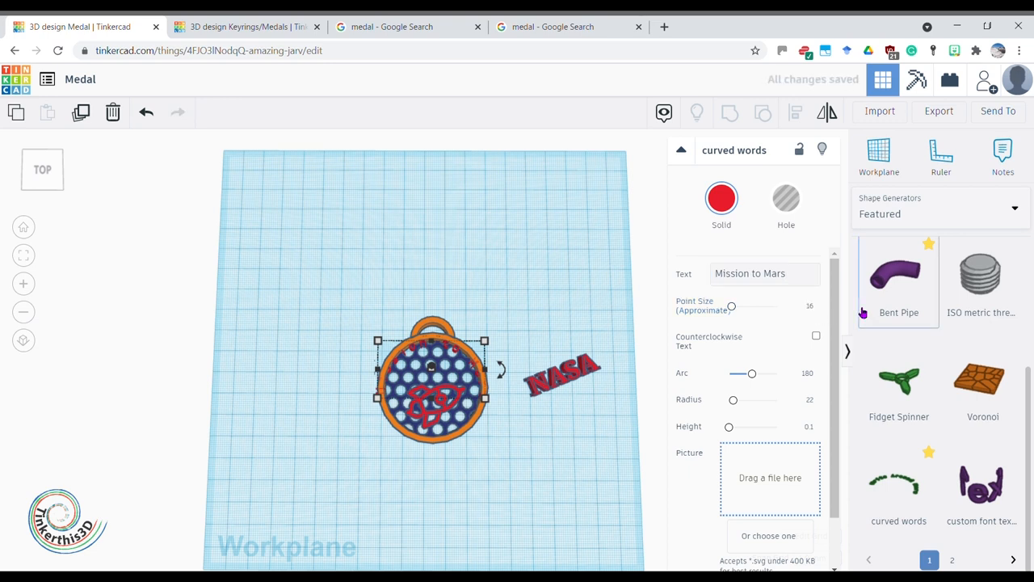
{"action": "mouse_move", "coordinate": [558, 453]}
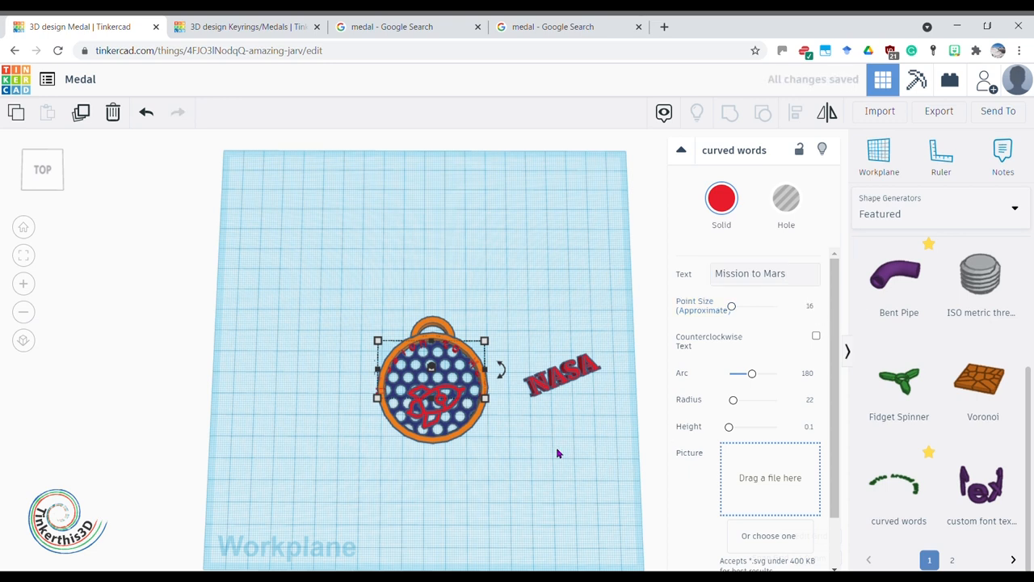
{"action": "left_click", "coordinate": [558, 453]}
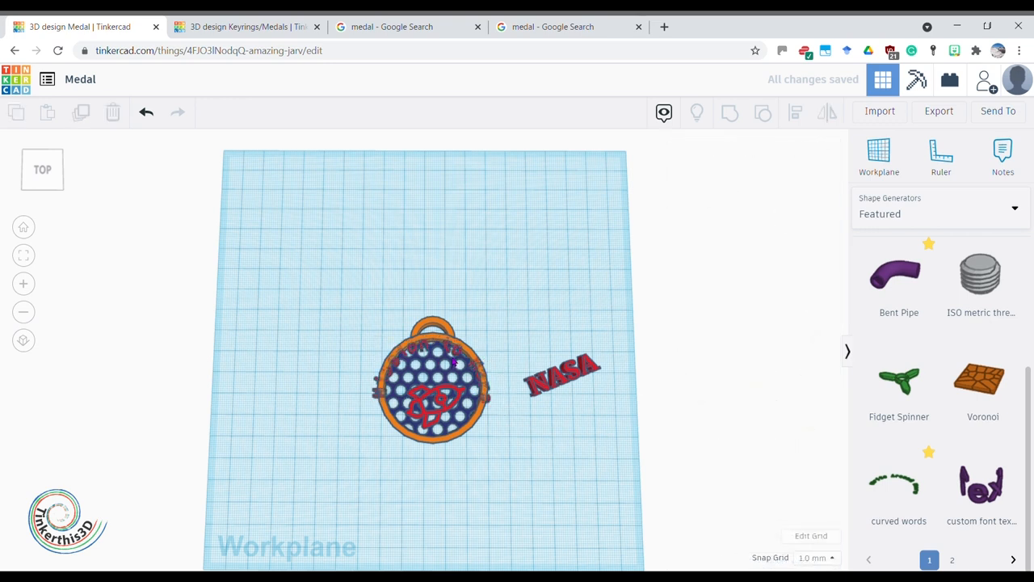
- Set the curved words radius to 23 so the lettering arcs over the rim
{"action": "left_click", "coordinate": [522, 494]}
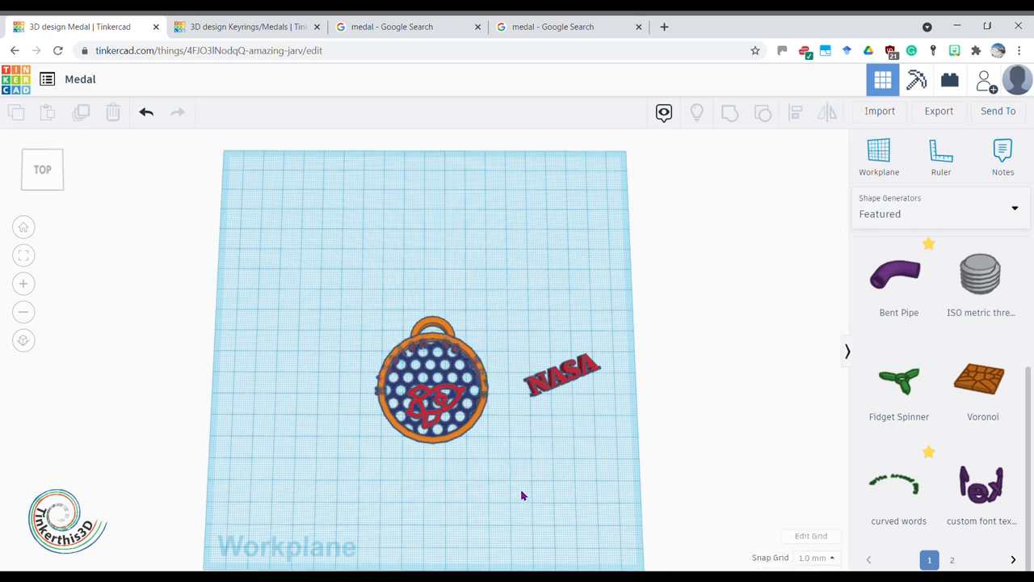
{"action": "left_click", "coordinate": [433, 388]}
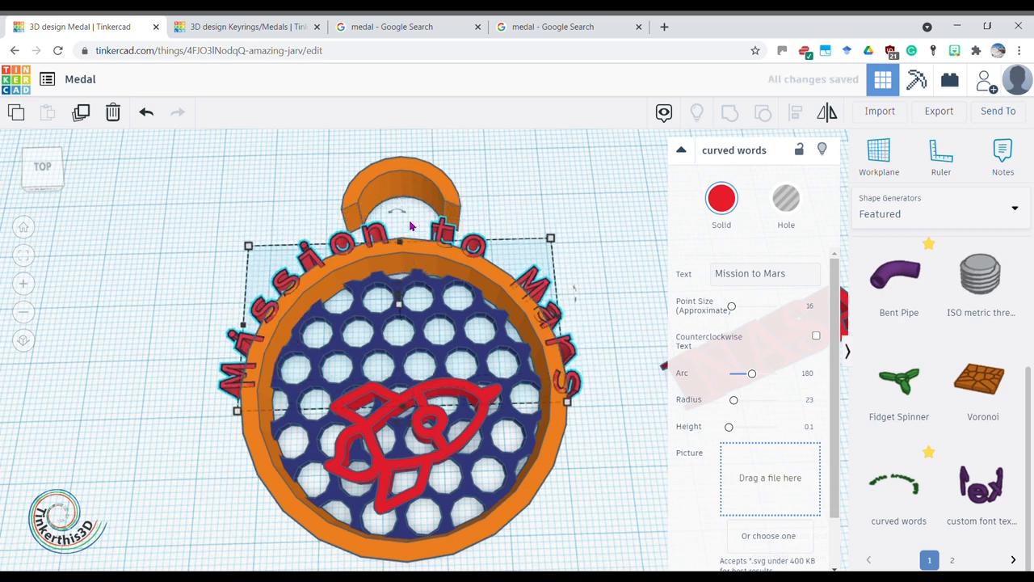
- Increase the curved words radius to 24
{"action": "left_click", "coordinate": [800, 399]}
{"action": "type", "text": "24"}
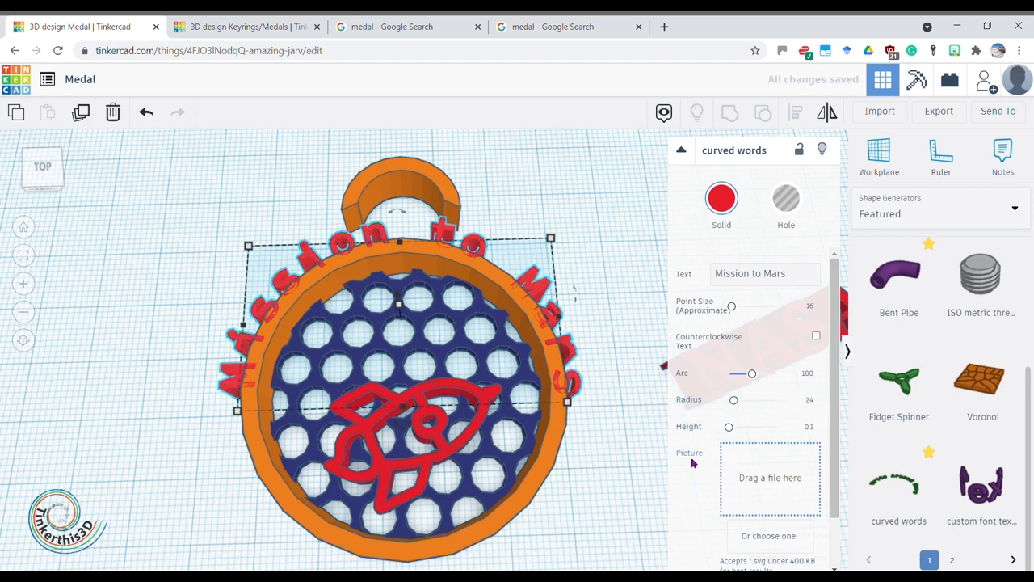
{"action": "mouse_move", "coordinate": [616, 461]}
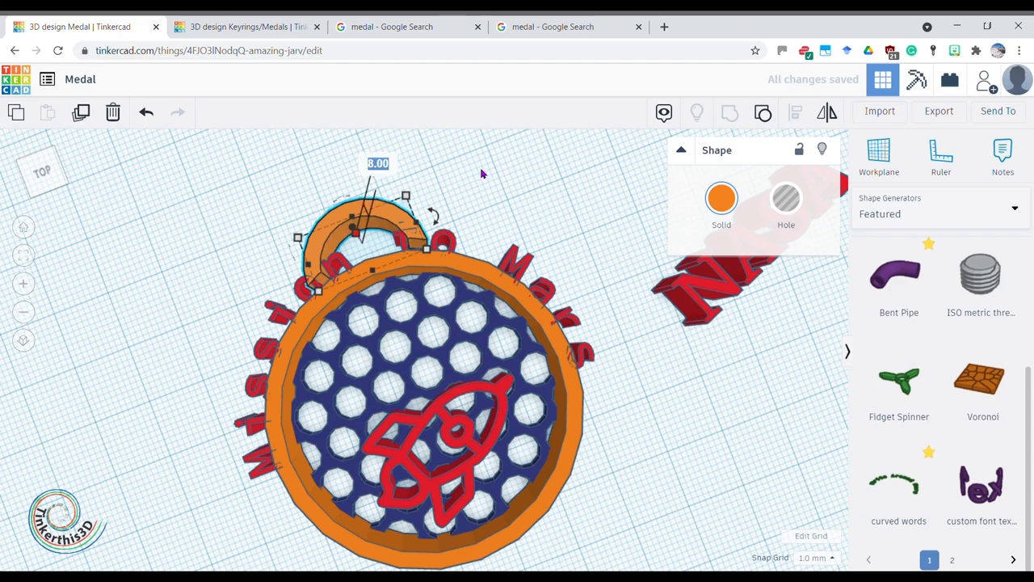
- Set the hanging loop's height to 5
{"action": "type", "text": "5"}
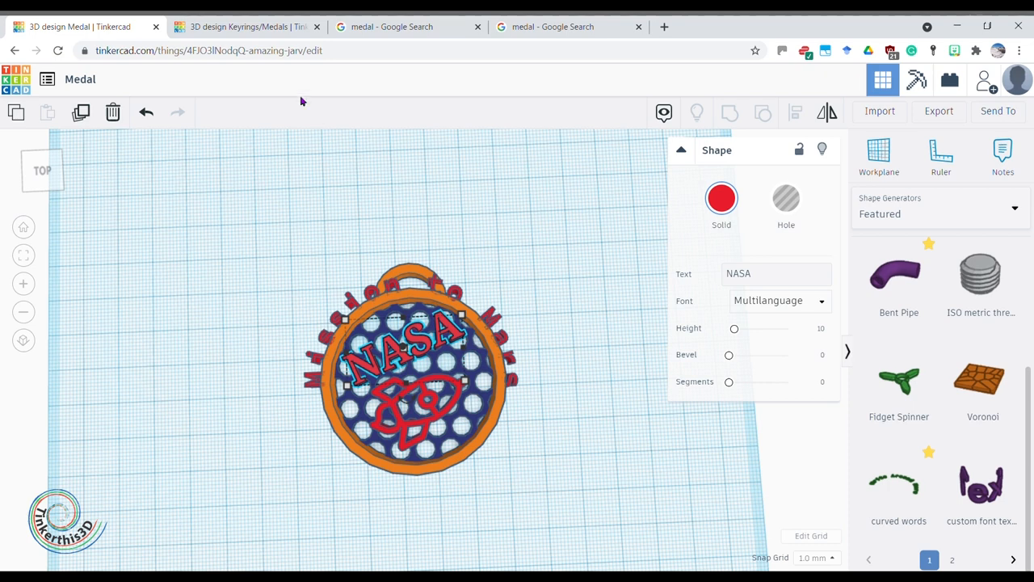
{"action": "left_click", "coordinate": [242, 27]}
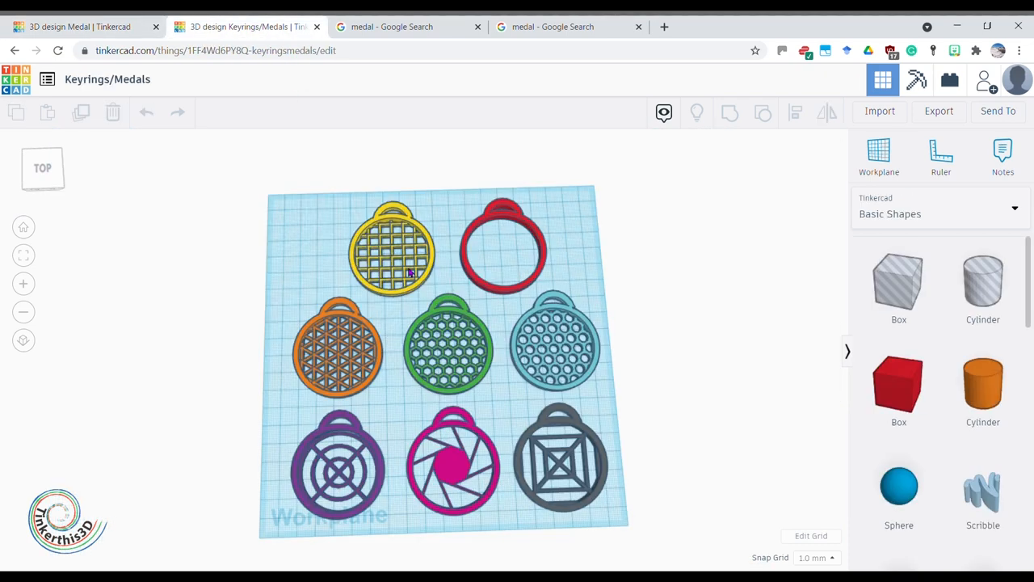
{"action": "mouse_move", "coordinate": [453, 343]}
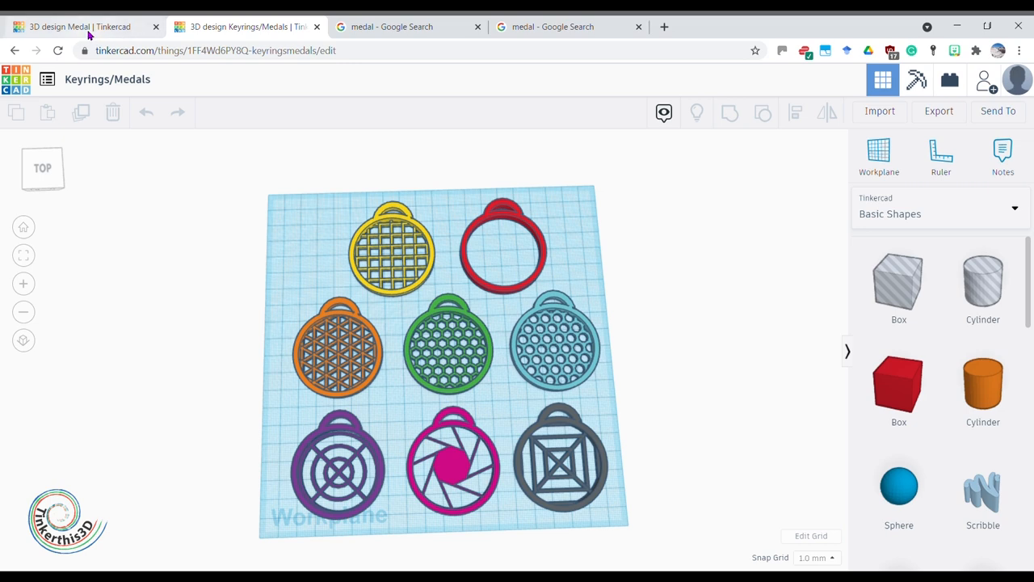
{"action": "mouse_move", "coordinate": [21, 23]}
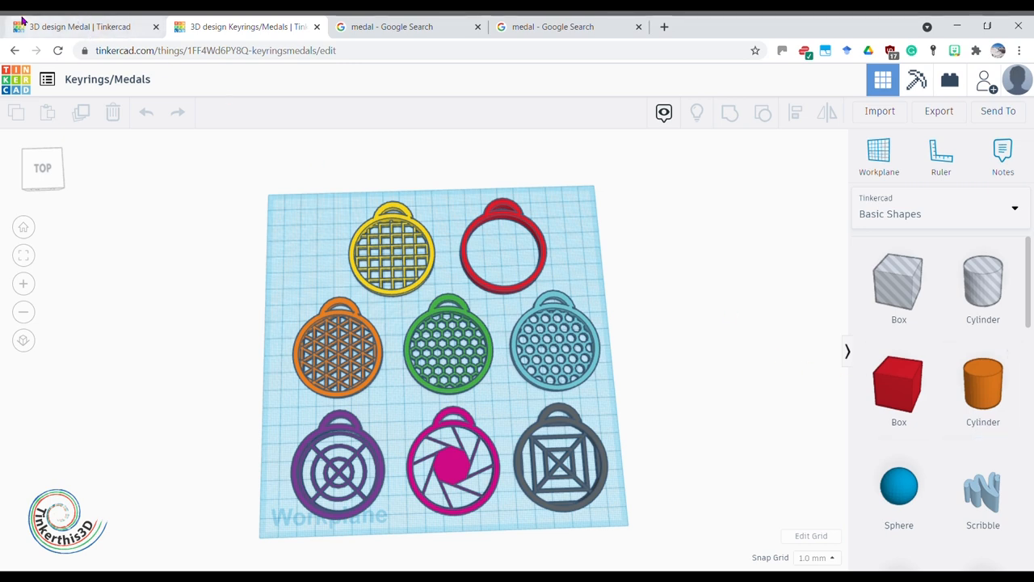
{"action": "left_click", "coordinate": [77, 26]}
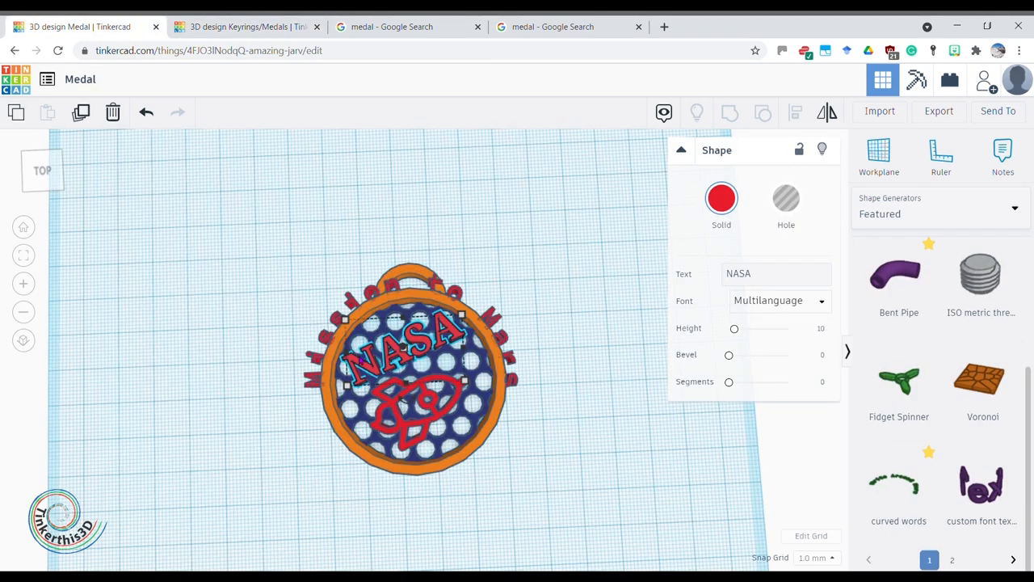
{"action": "left_click", "coordinate": [536, 324]}
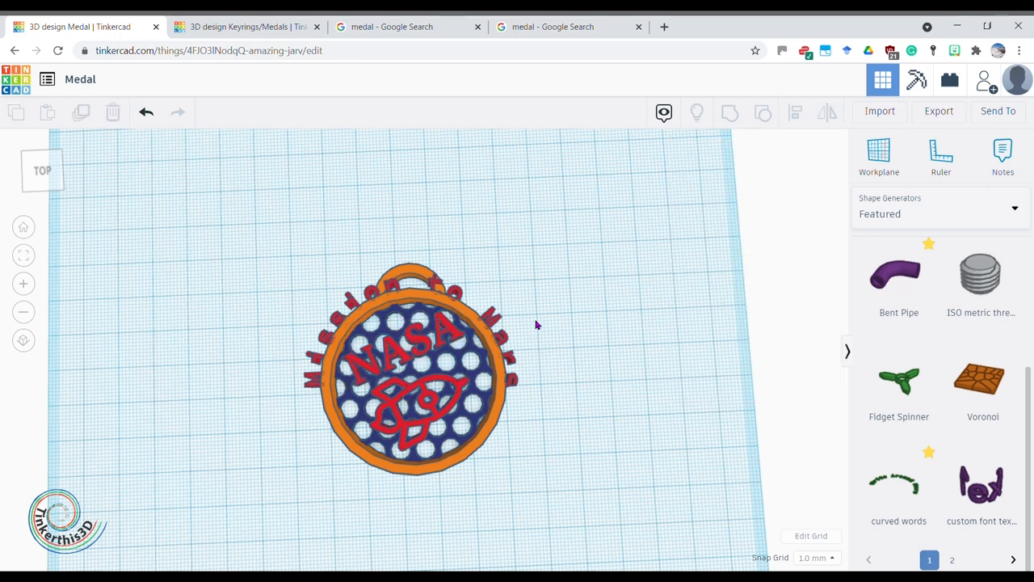